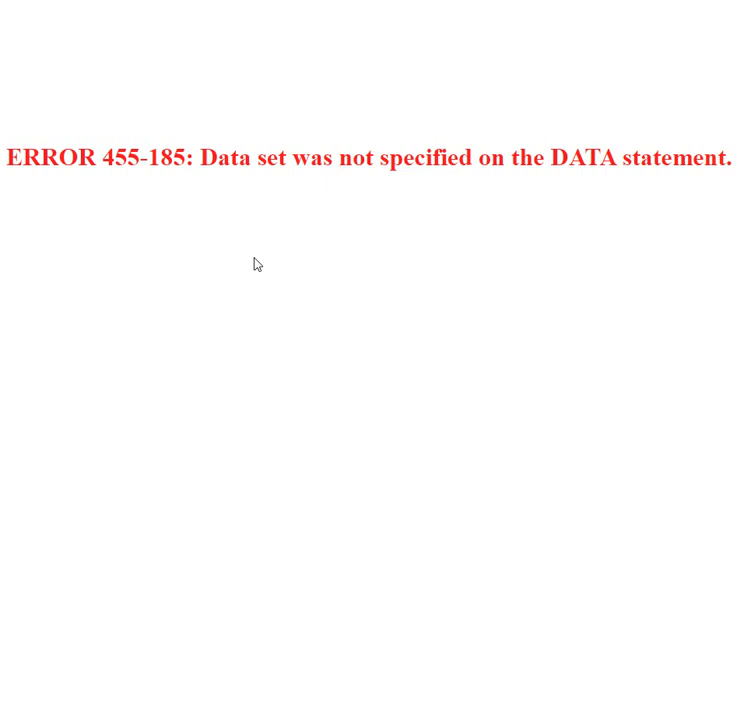
{"action": "mouse_move", "coordinate": [262, 193]}
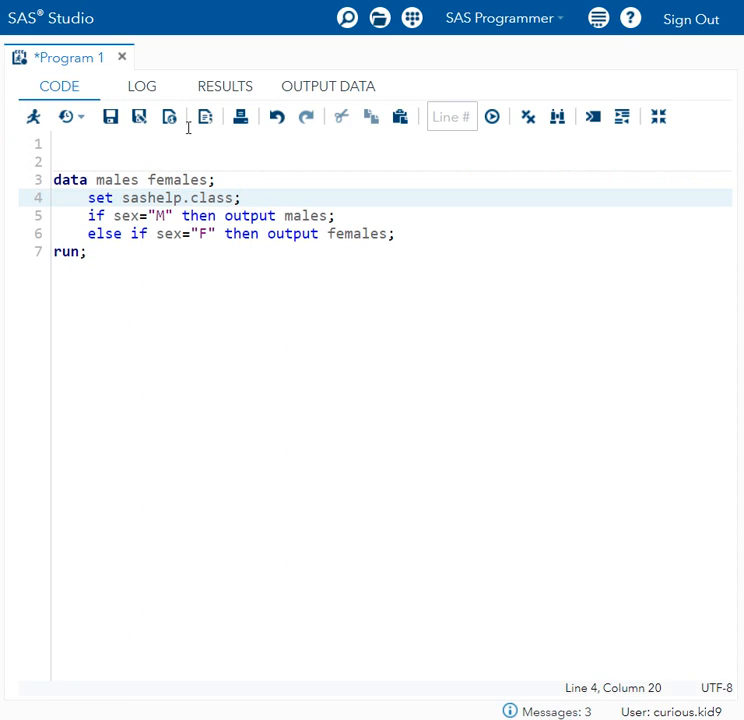
{"action": "mouse_move", "coordinate": [219, 395]}
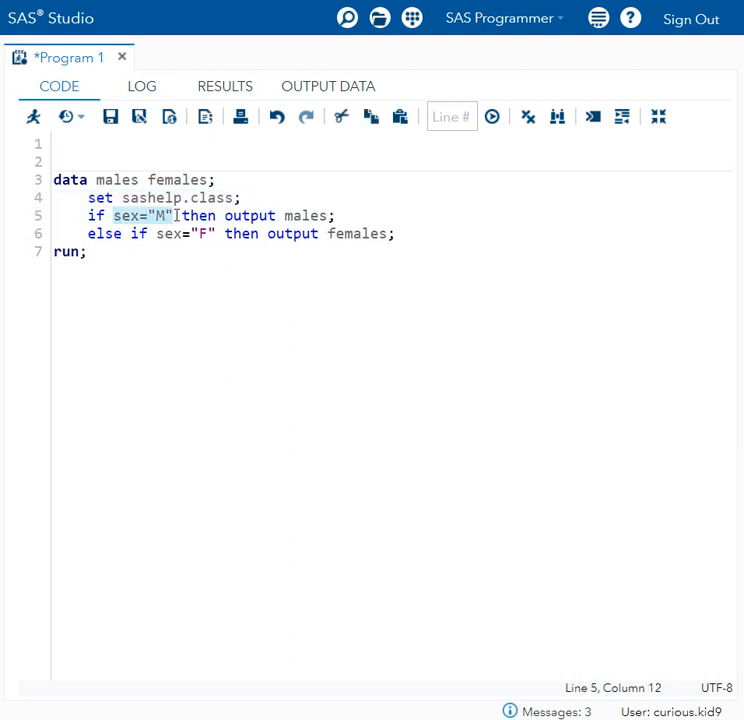
Step: Check the males and females output names, then run the program and view its log
{"action": "double_click", "coordinate": [305, 215]}
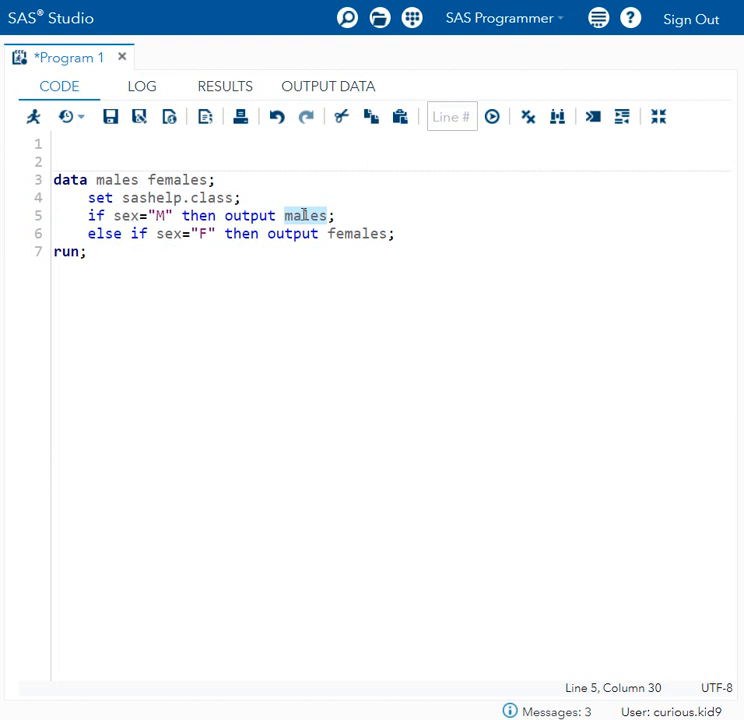
{"action": "left_click", "coordinate": [88, 251]}
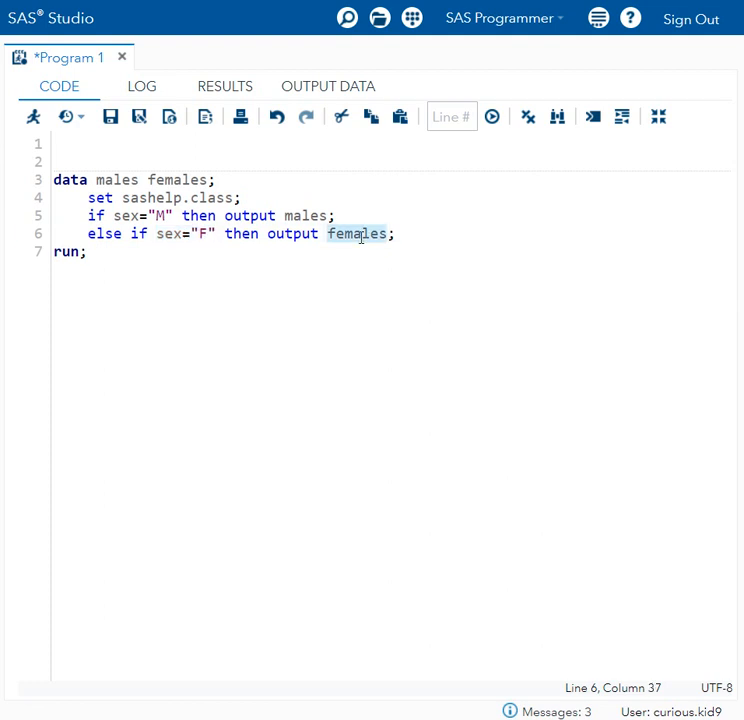
{"action": "left_click", "coordinate": [87, 251]}
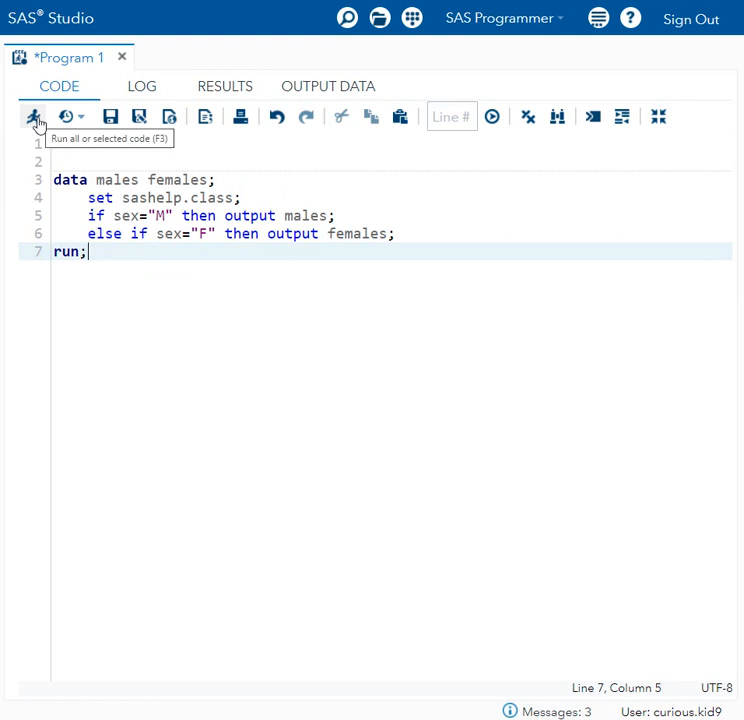
{"action": "left_click", "coordinate": [34, 117]}
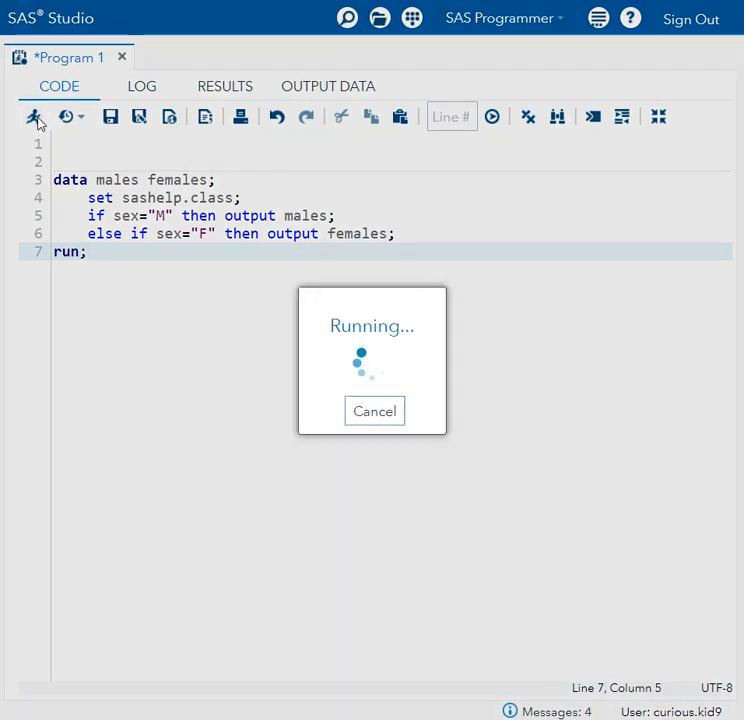
{"action": "left_click", "coordinate": [33, 117]}
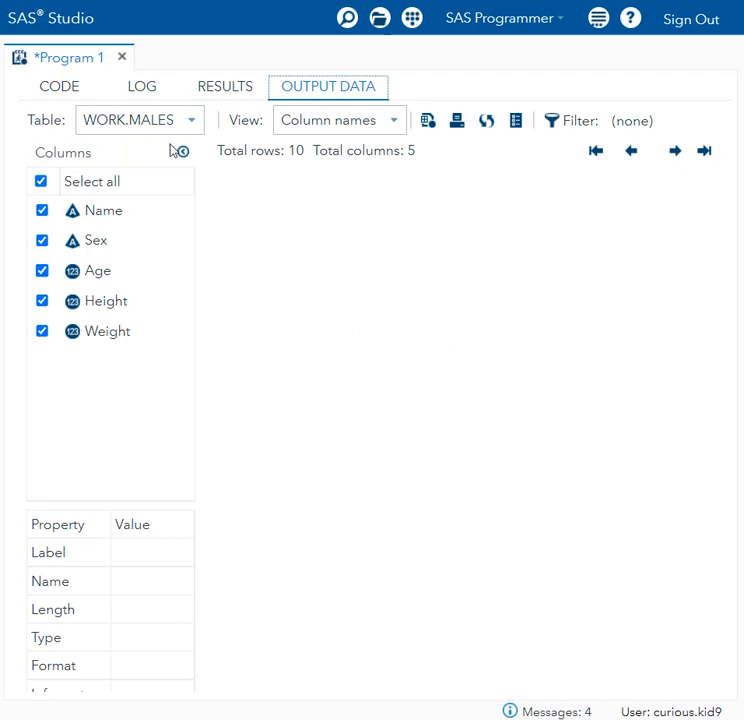
{"action": "left_click", "coordinate": [141, 86]}
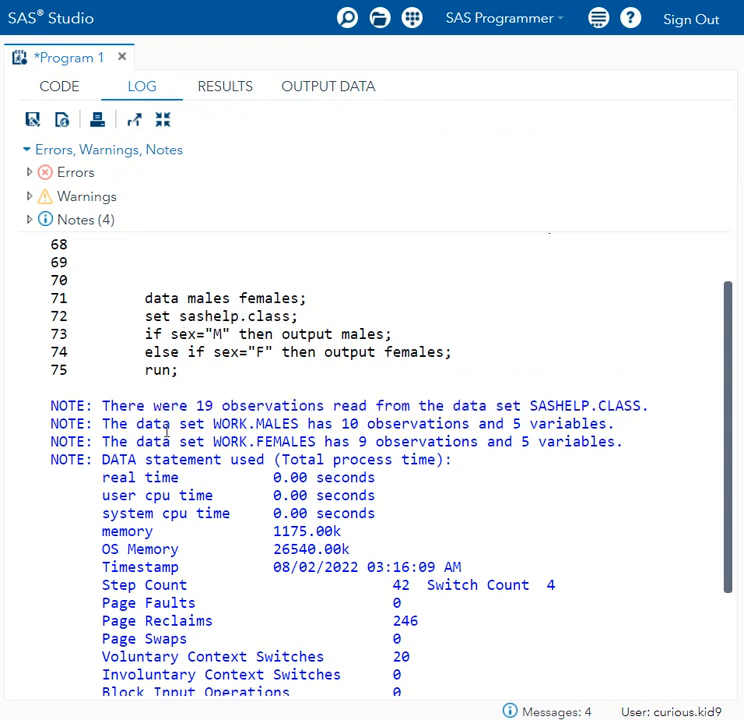
Step: Highlight the log notes for WORK.MALES (10 observations) and WORK.FEMALES (9 observations)
{"action": "left_click_drag", "start_coordinate": [103, 423], "coordinate": [410, 423]}
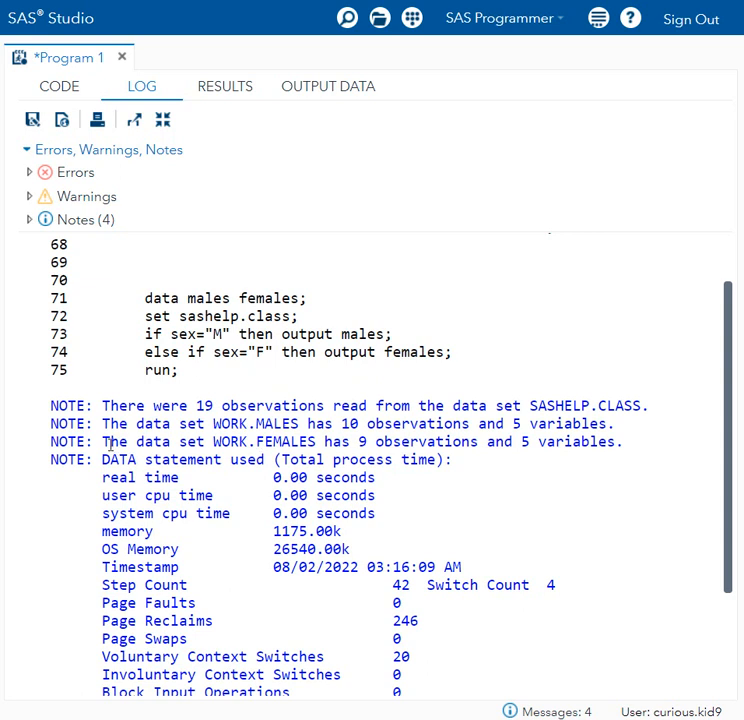
{"action": "left_click_drag", "start_coordinate": [101, 441], "coordinate": [355, 441]}
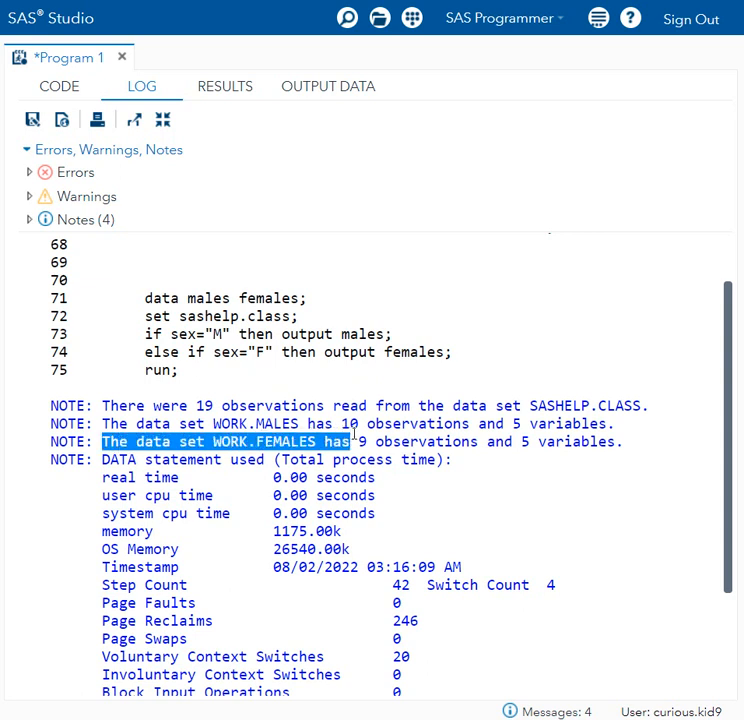
{"action": "left_click_drag", "start_coordinate": [352, 442], "coordinate": [490, 442]}
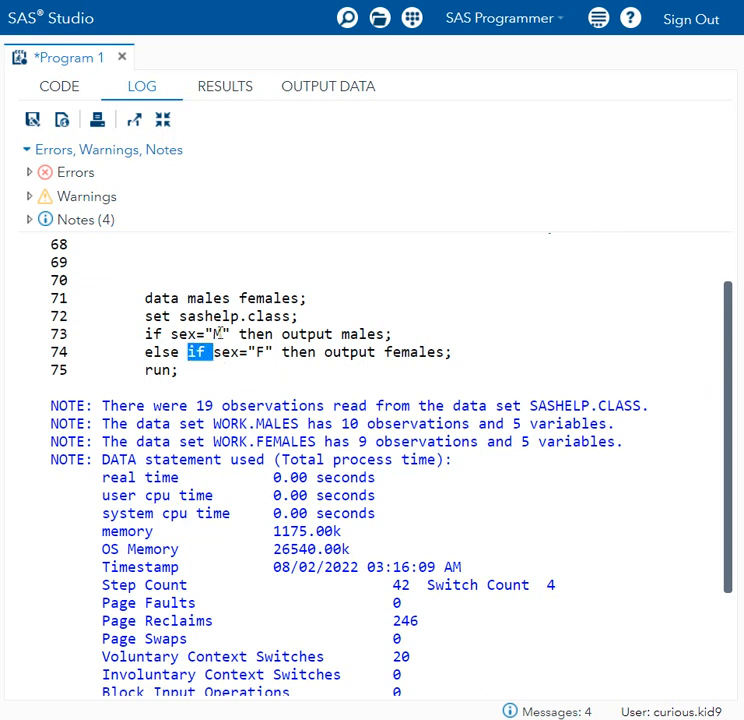
{"action": "double_click", "coordinate": [190, 334]}
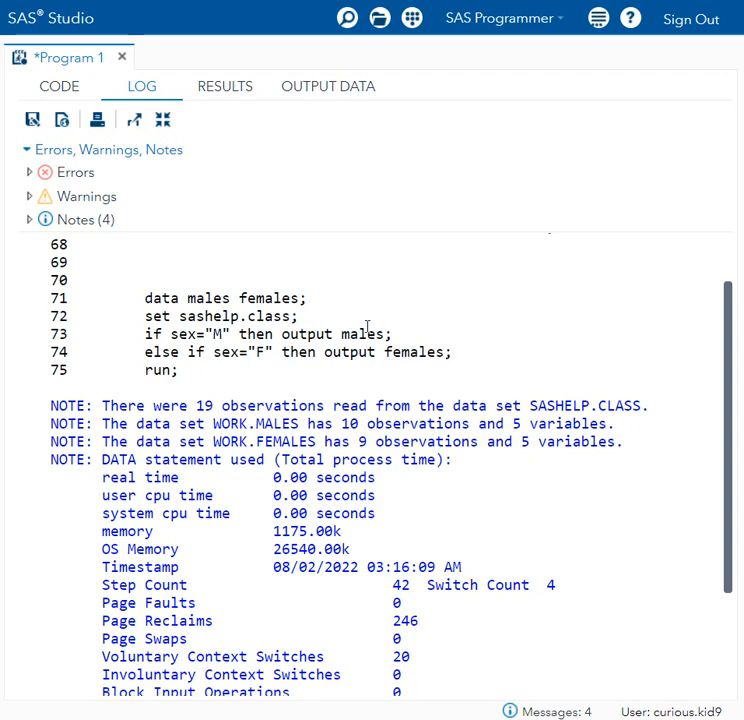
{"action": "left_click", "coordinate": [328, 86]}
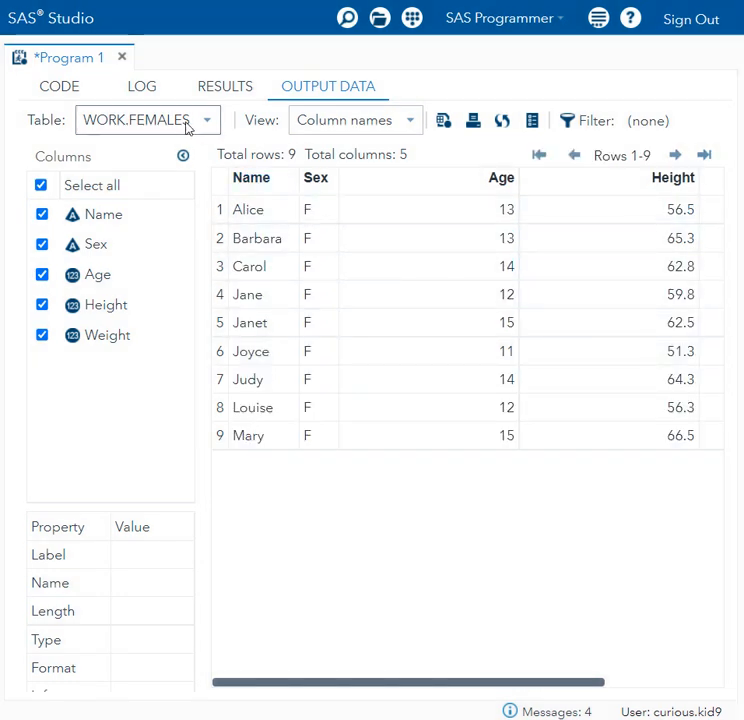
{"action": "mouse_move", "coordinate": [172, 127]}
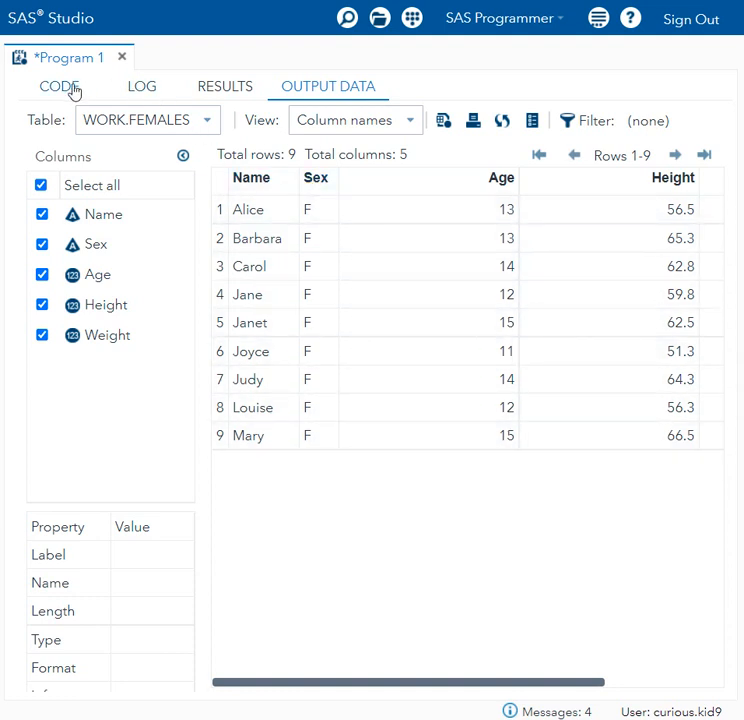
Step: Return from the log to the DATA step program code
{"action": "left_click", "coordinate": [58, 86]}
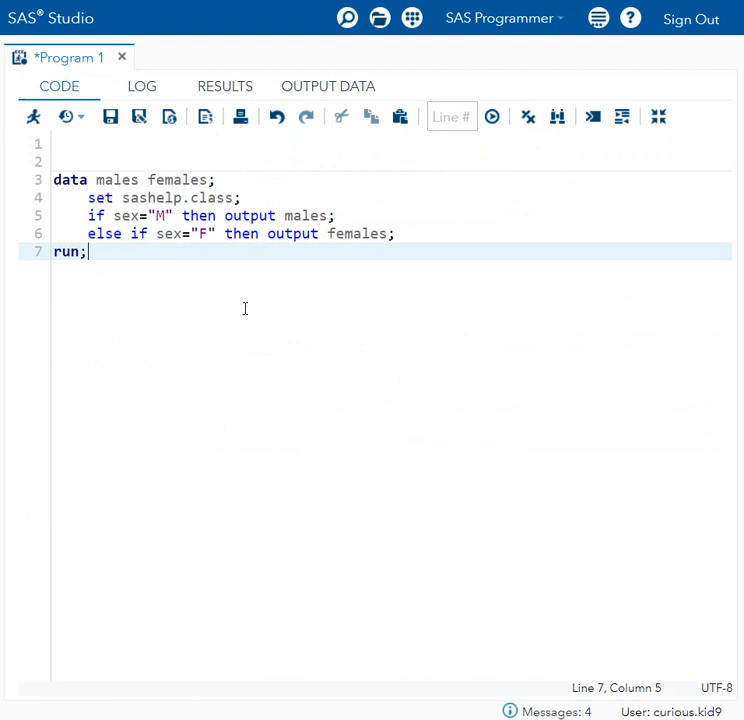
Step: Select the data set name males in the first output statement on line 5
{"action": "left_click", "coordinate": [318, 215]}
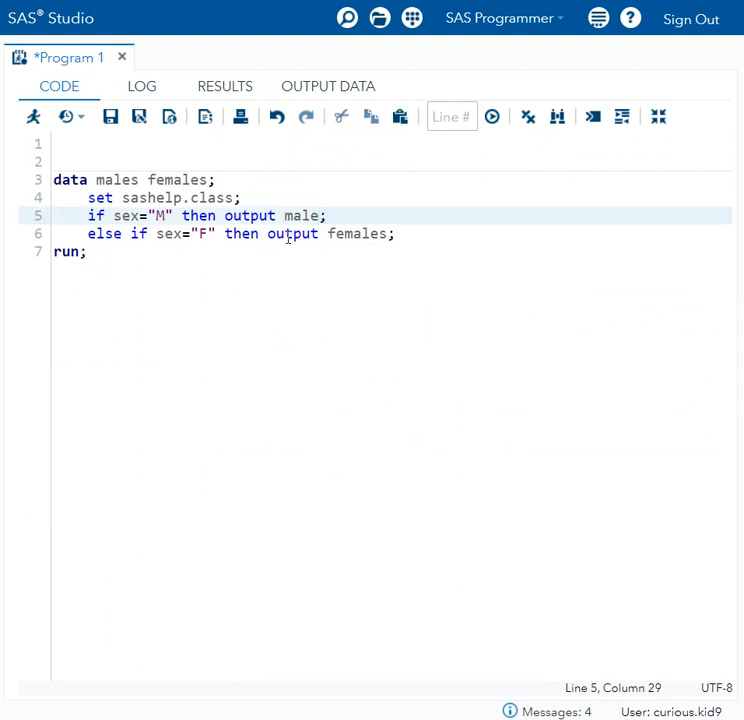
{"action": "double_click", "coordinate": [117, 179]}
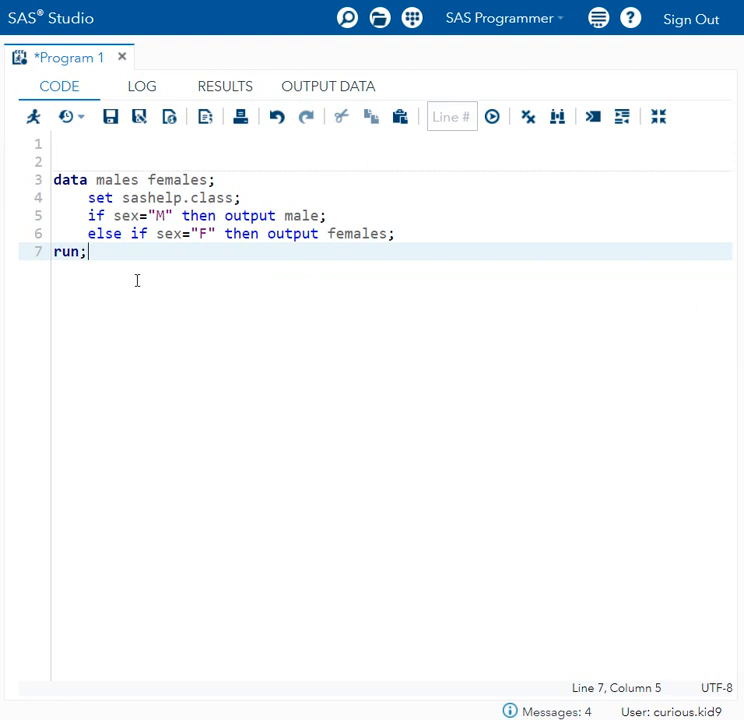
Step: Rerun the edited step and compare male on log line 73 with the DATA statement's males
{"action": "left_click", "coordinate": [491, 117]}
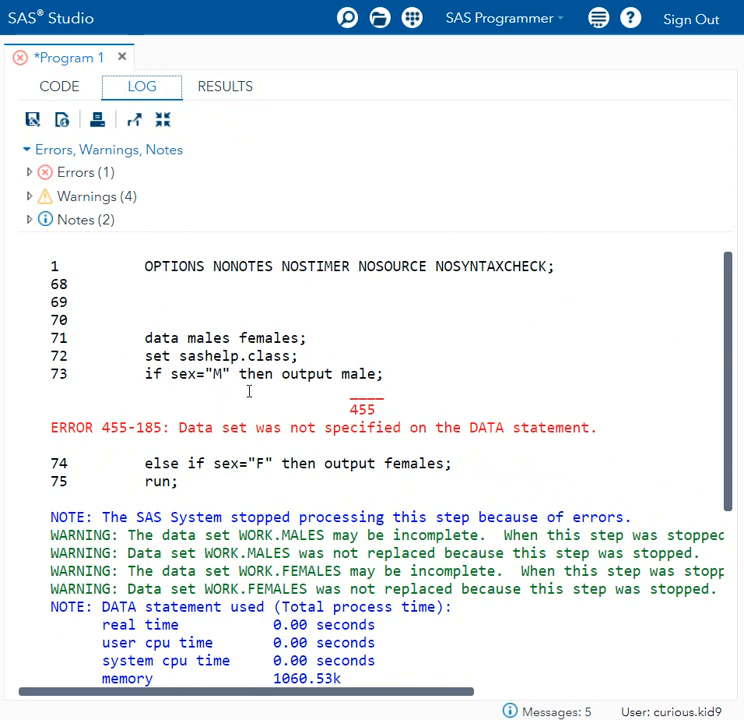
{"action": "double_click", "coordinate": [85, 427]}
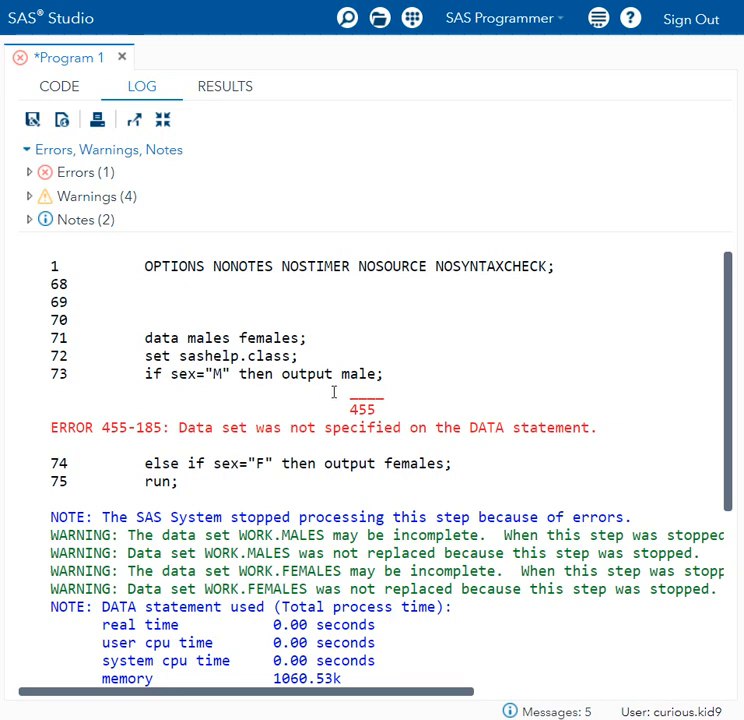
{"action": "double_click", "coordinate": [359, 374]}
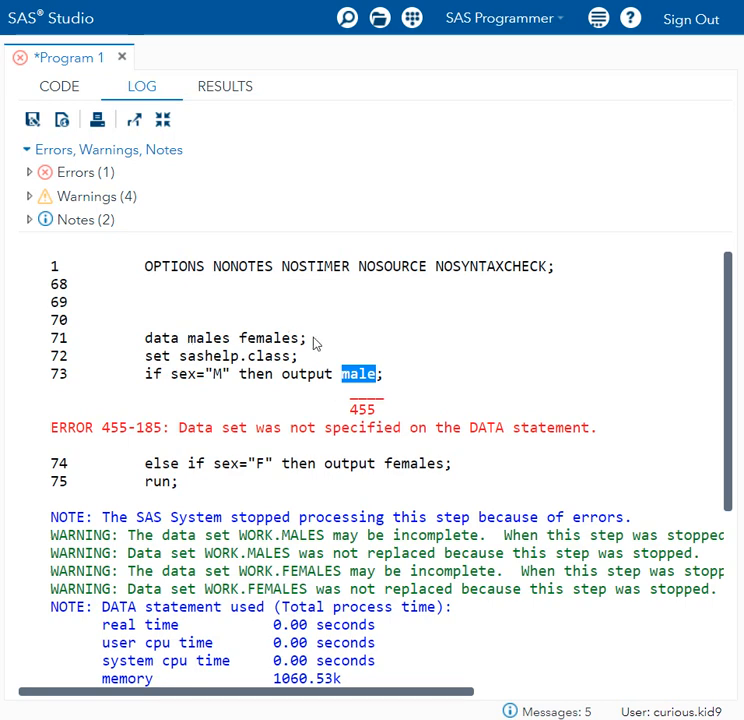
{"action": "mouse_move", "coordinate": [312, 341]}
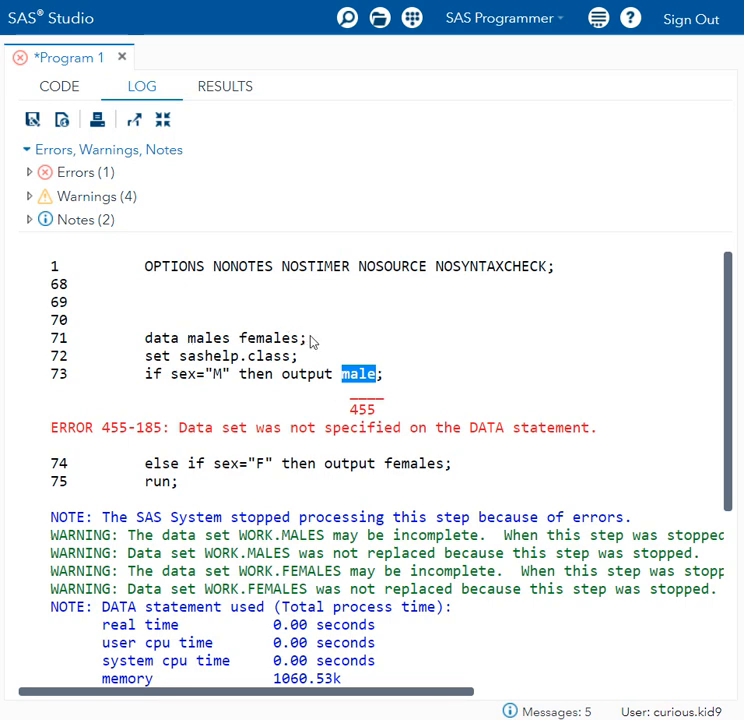
{"action": "double_click", "coordinate": [211, 337]}
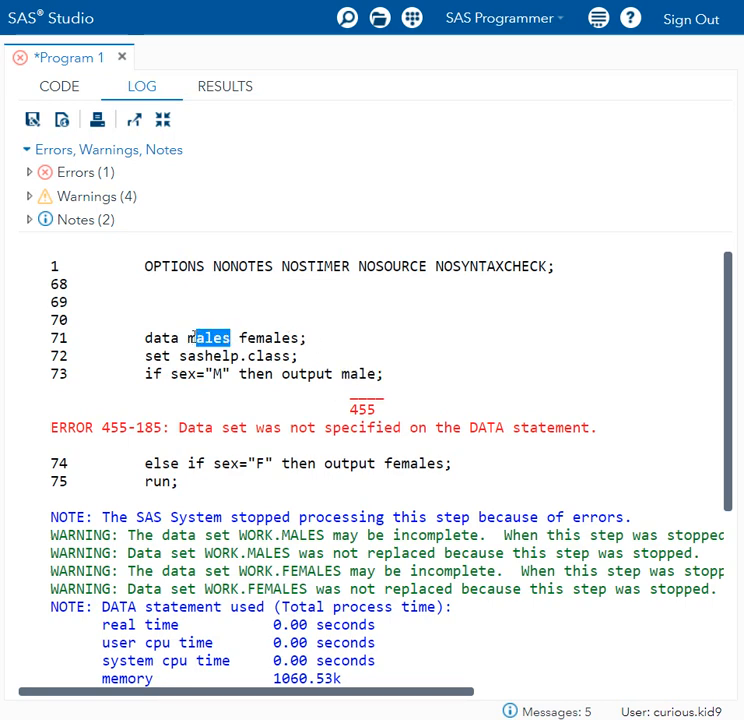